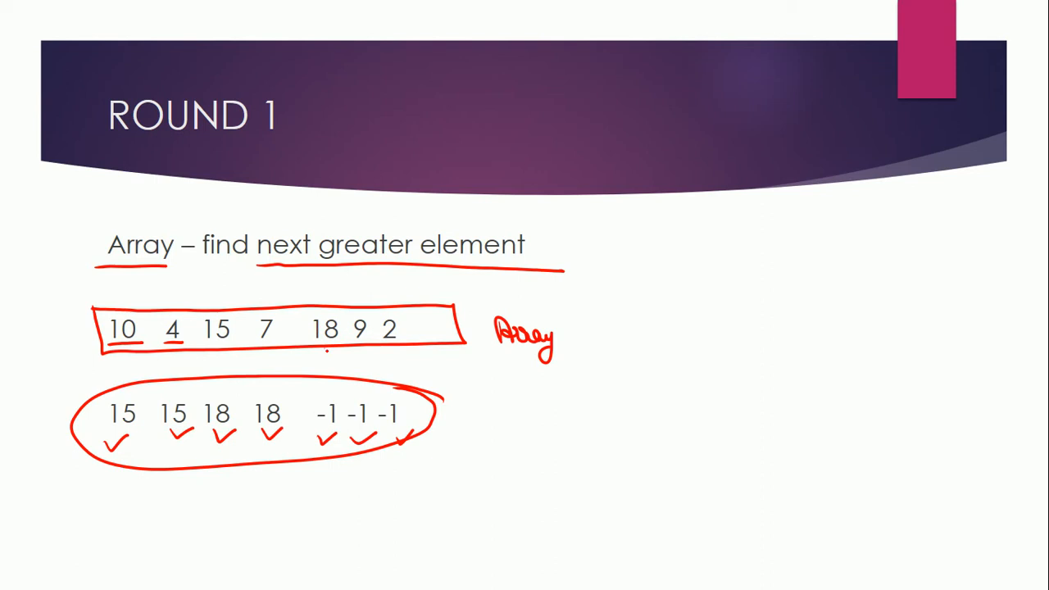
# Draw red ink arrows from 18, 9 and 2 down to their -1 results.
pyautogui.moveTo(328, 349); pyautogui.dragTo(328, 377)
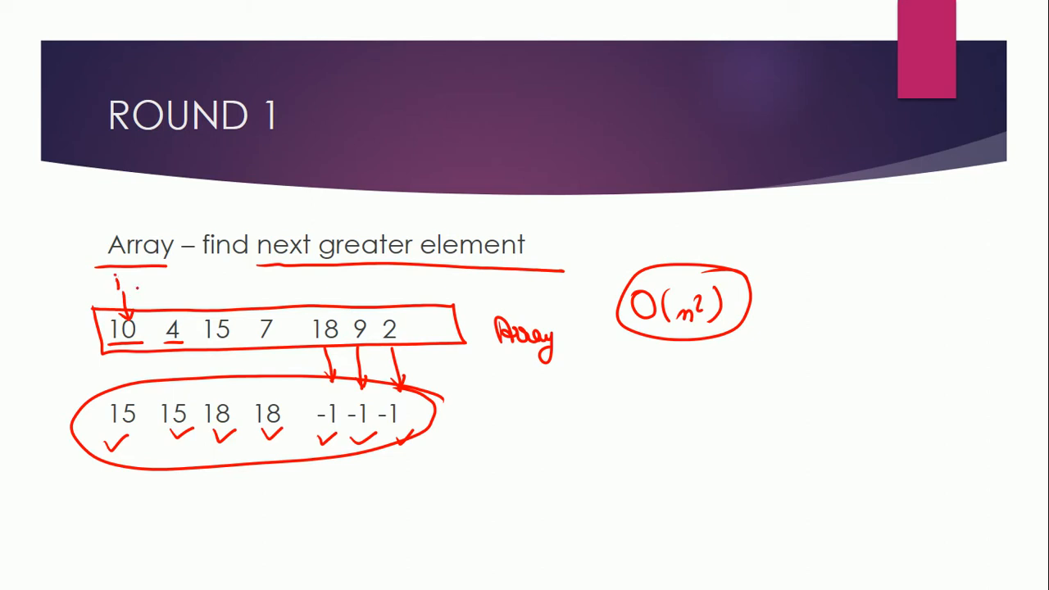
# Draw a red ink pointer arrow marking the 4 as j.
pyautogui.moveTo(172, 279); pyautogui.dragTo(168, 316)
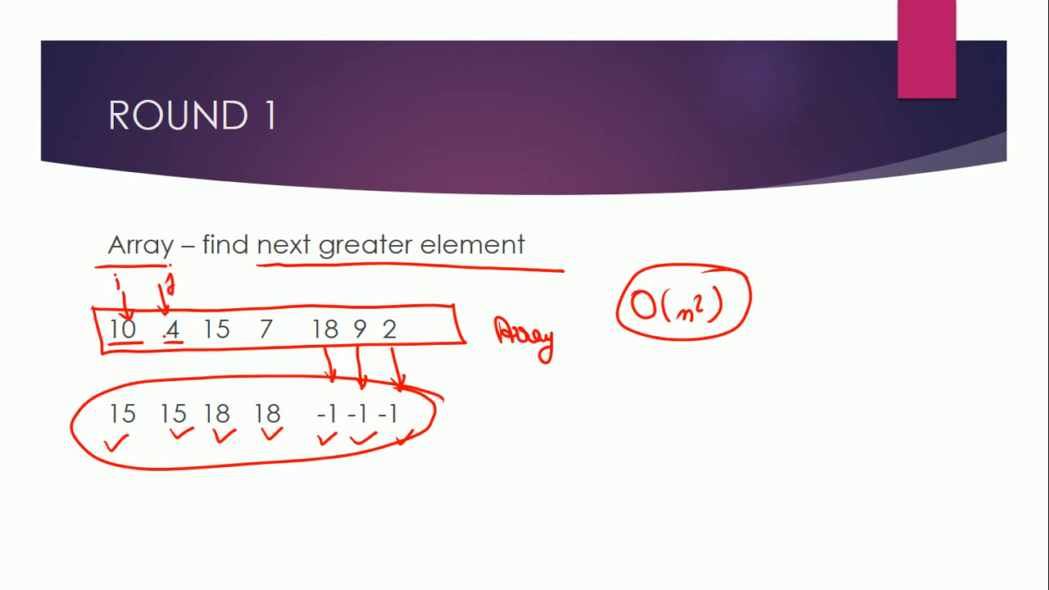